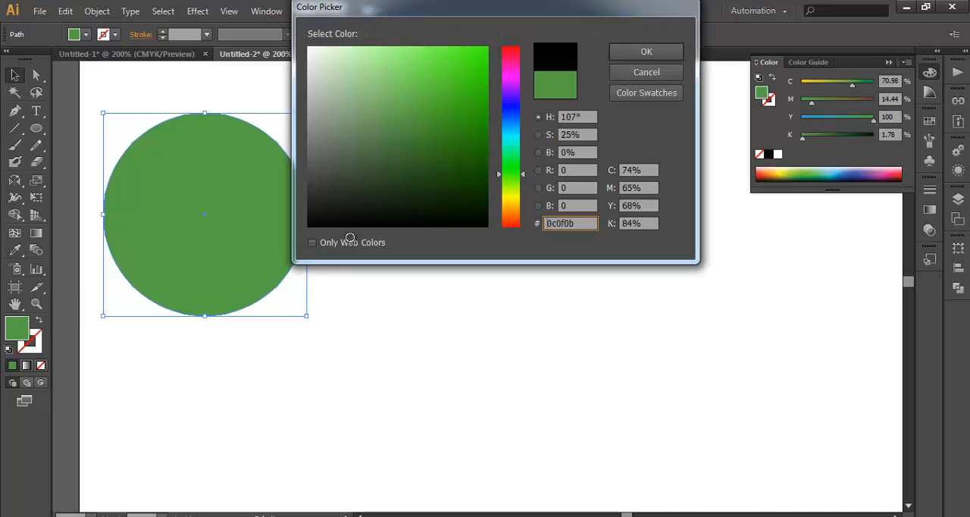
Confirm the near-black 0c0f0b fill and Alt-drag a copy of the circle to the right.
click(645, 50)
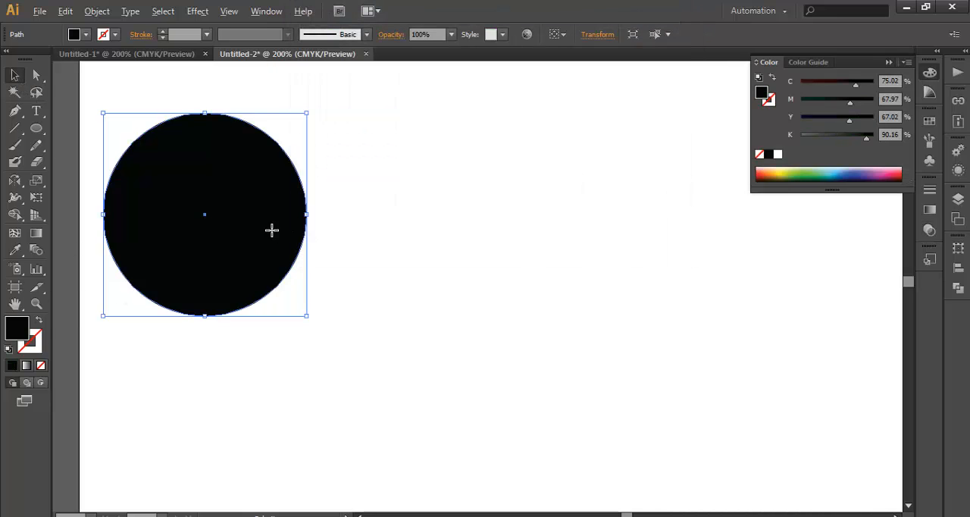
drag(205, 214, 386, 214)
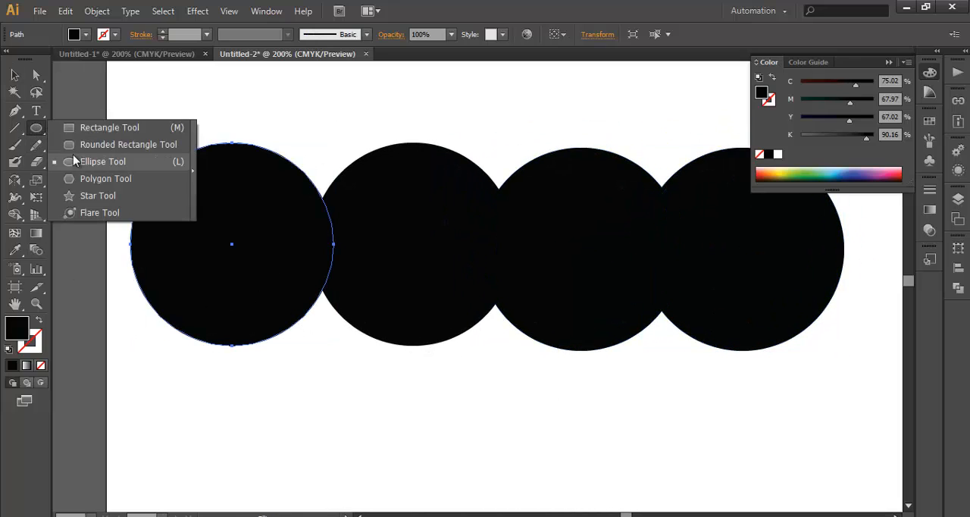
Draw a small ellipse inside the first black circle and subtract it using Pathfinder.
click(102, 162)
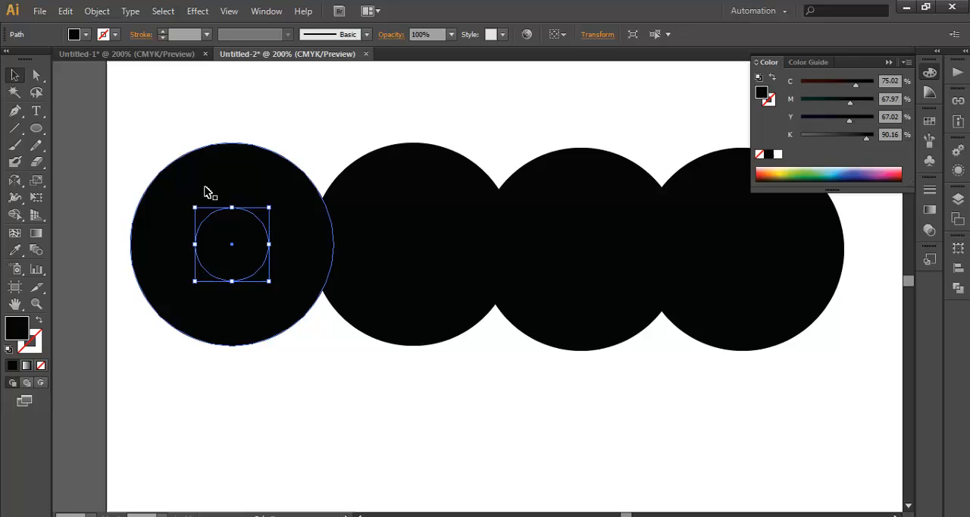
mouse_move(298, 190)
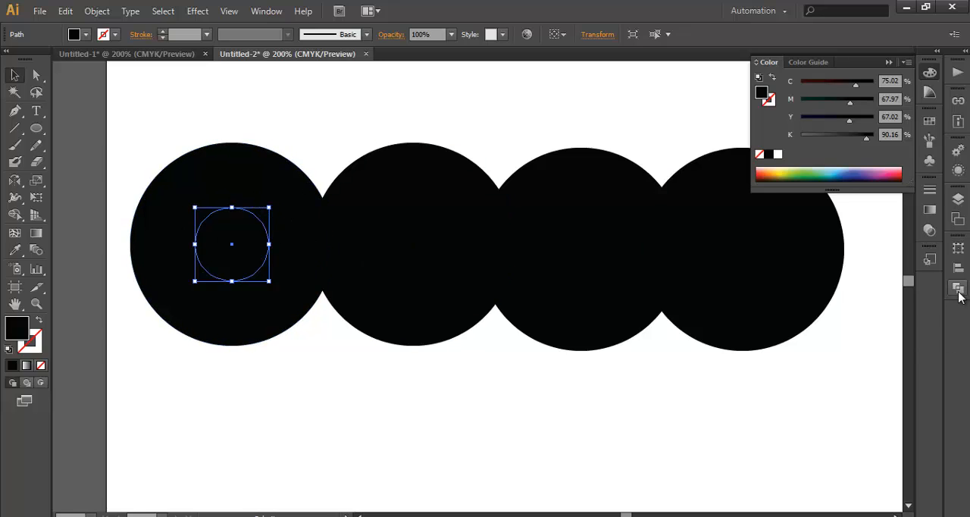
click(958, 288)
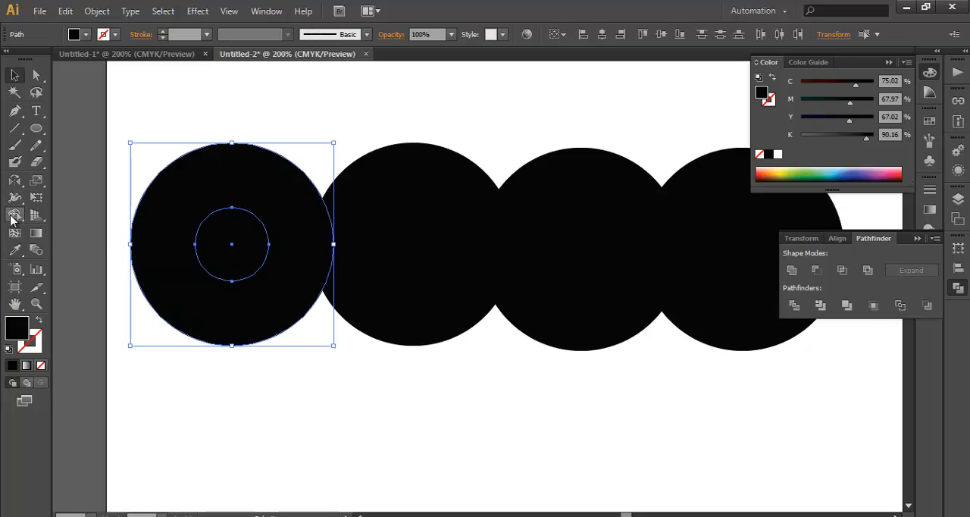
click(231, 245)
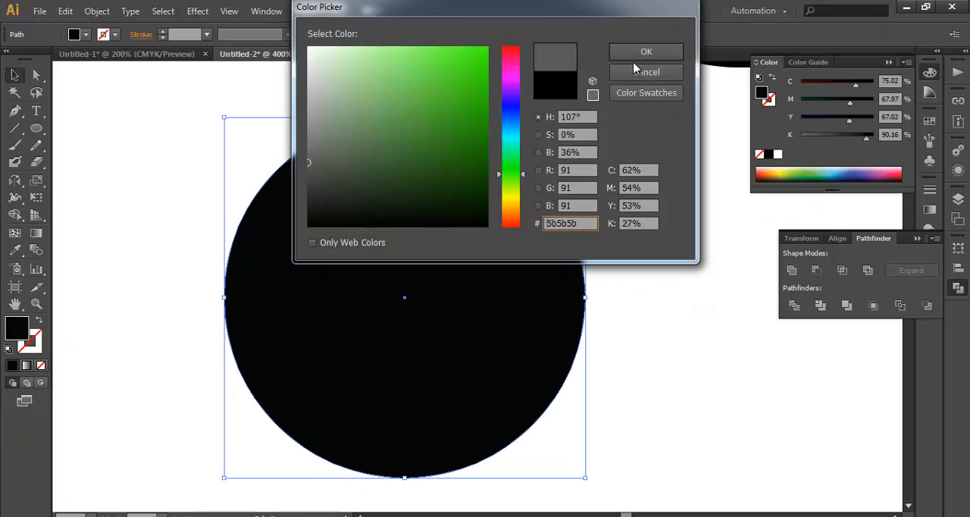
Fill the new circle with grey 5b5b5b and give it a 020202 near-black stroke.
click(645, 50)
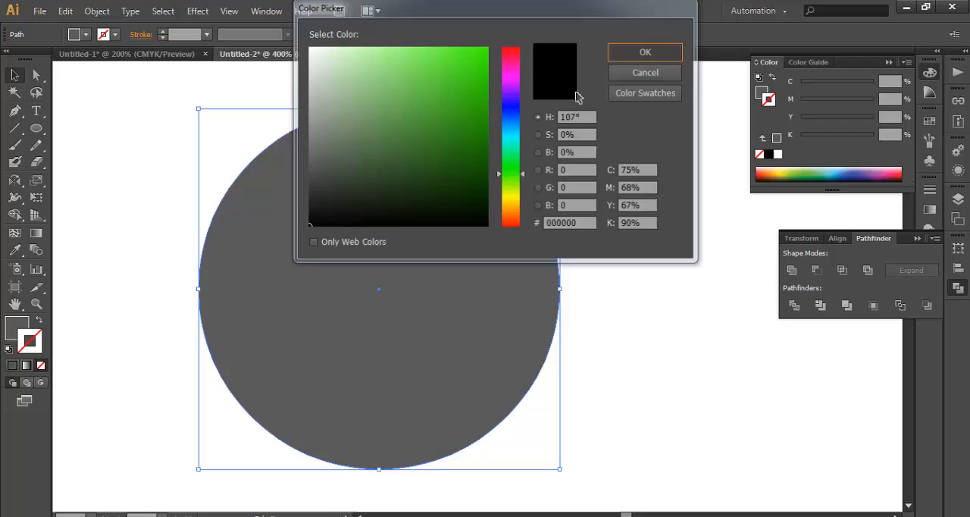
click(646, 52)
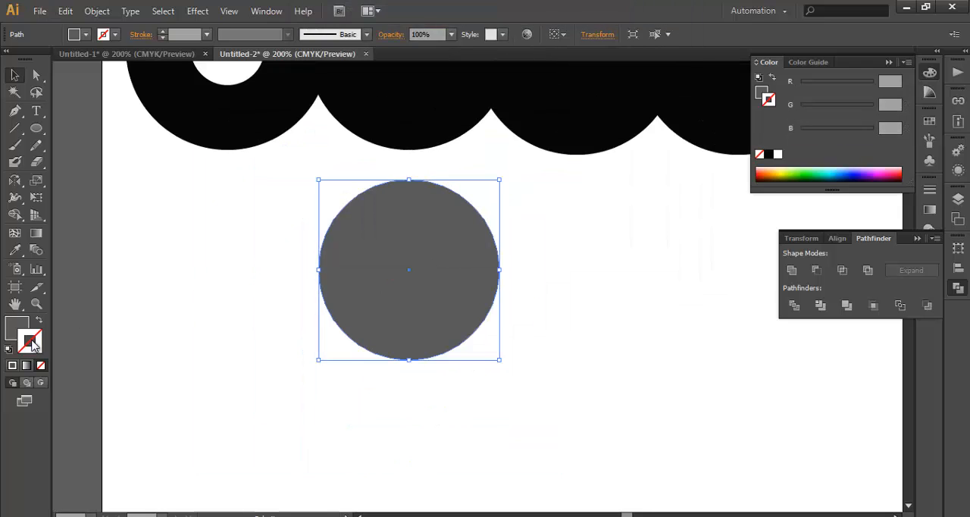
double_click(25, 336)
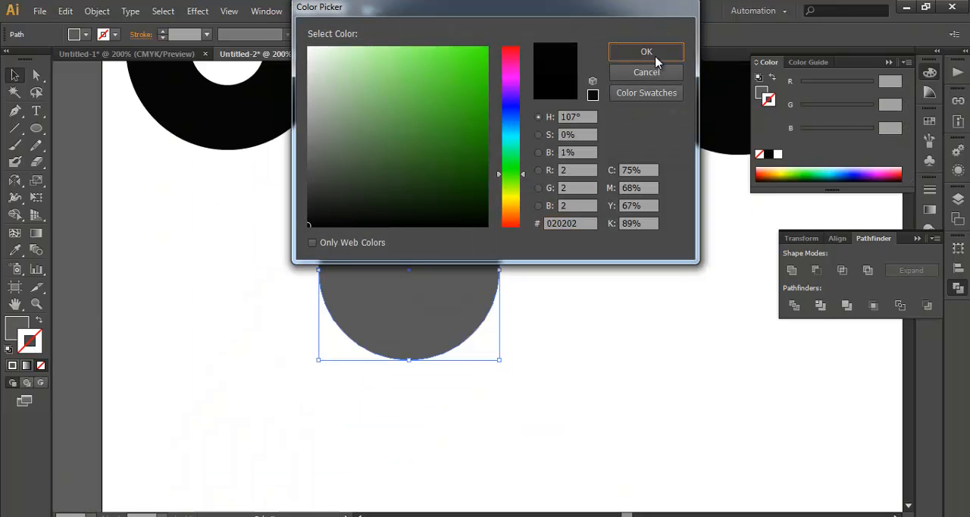
click(646, 52)
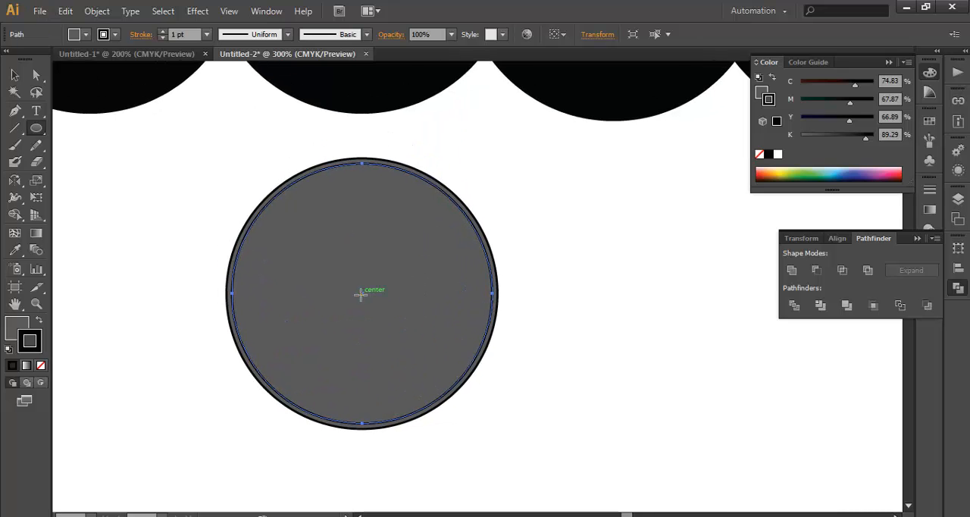
Draw four concentric circles from the grey disc's centre, ending with a tiny innermost one.
drag(361, 294, 407, 371)
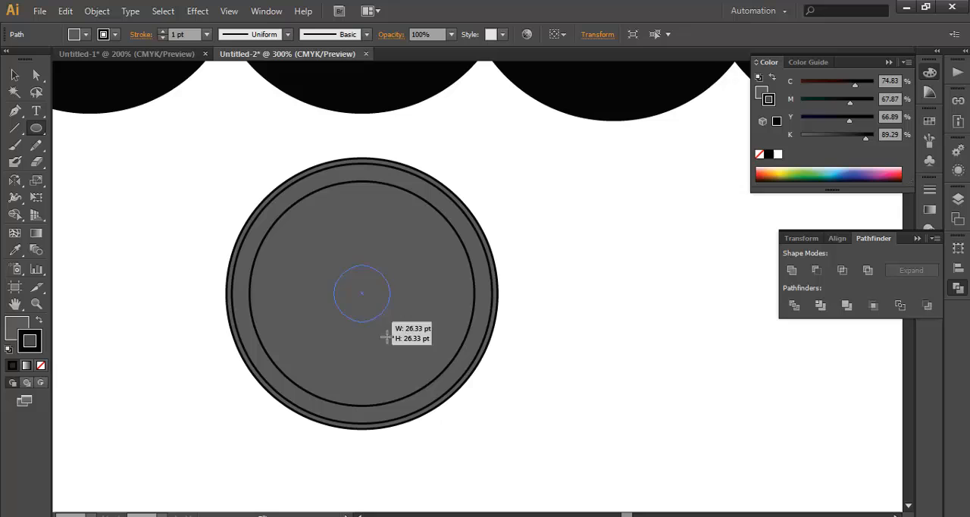
drag(362, 293, 432, 396)
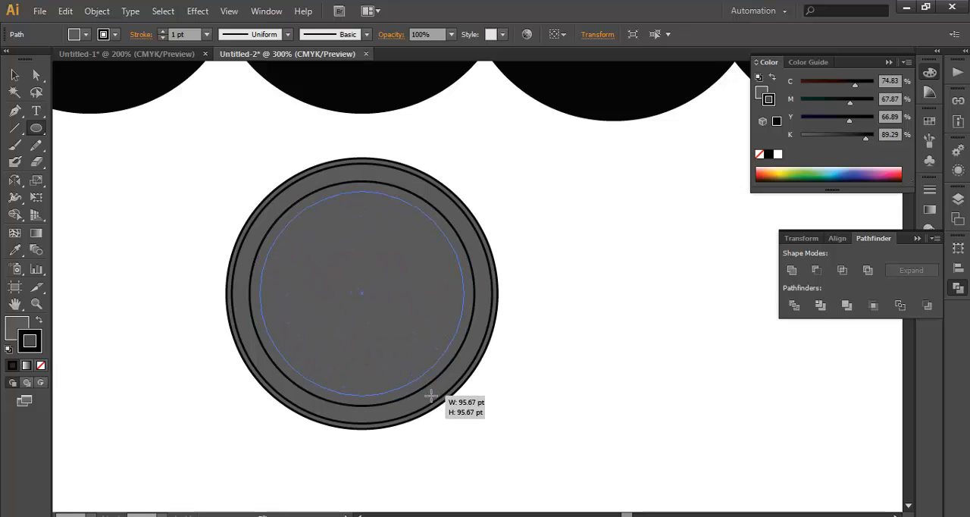
drag(430, 396, 369, 320)
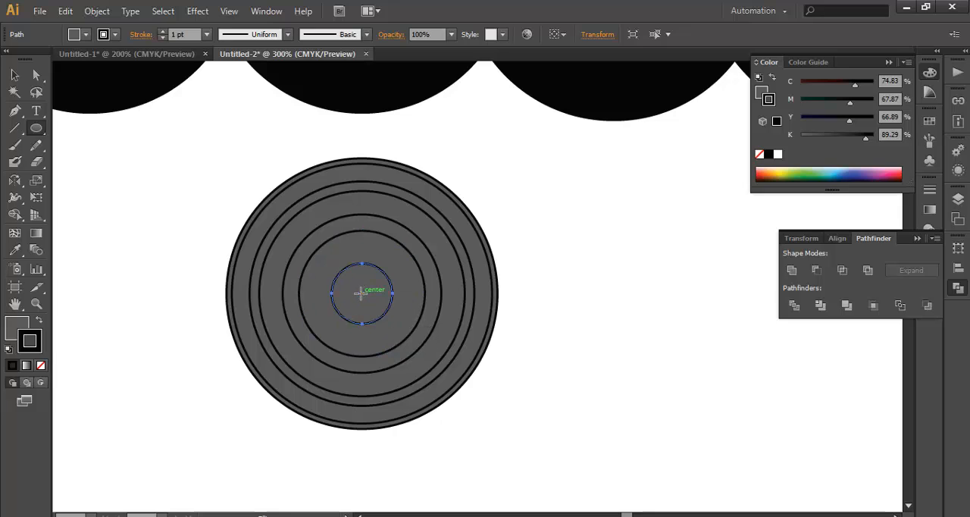
drag(361, 294, 371, 307)
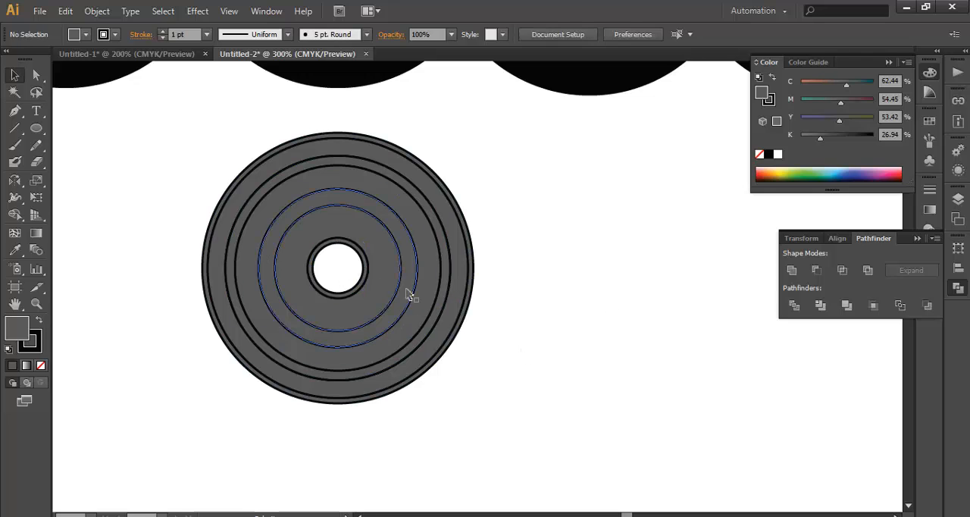
Select the inner concentric rings around the centre circle.
click(409, 296)
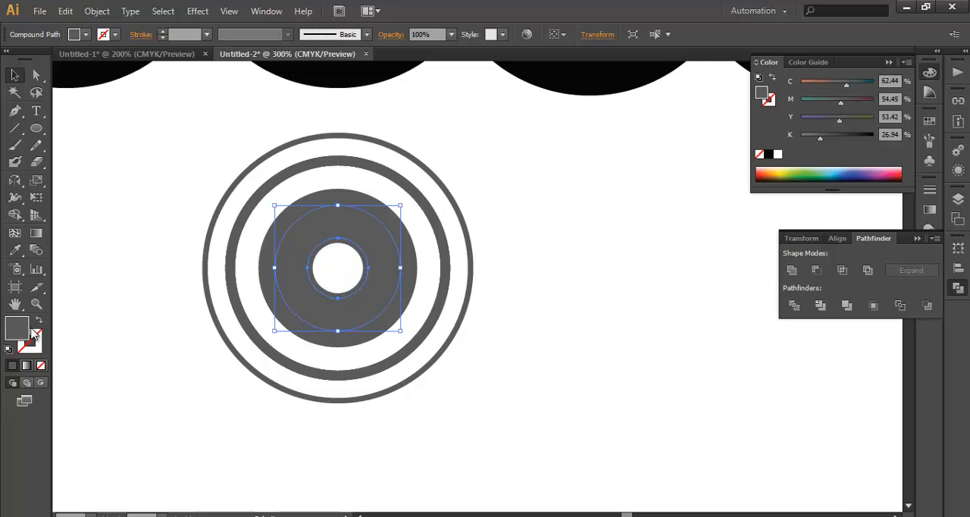
Change the ring's fill to dark green 335e27 in the Color Picker.
double_click(16, 327)
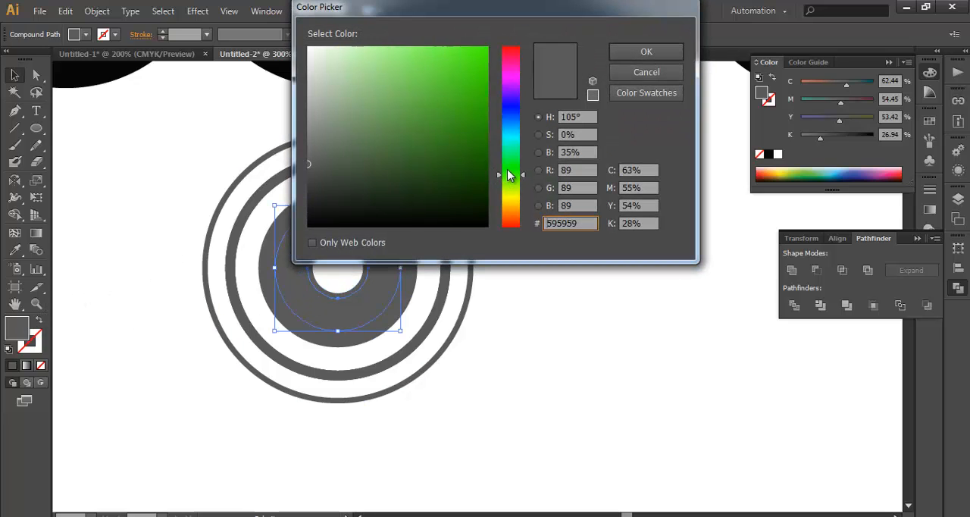
click(426, 95)
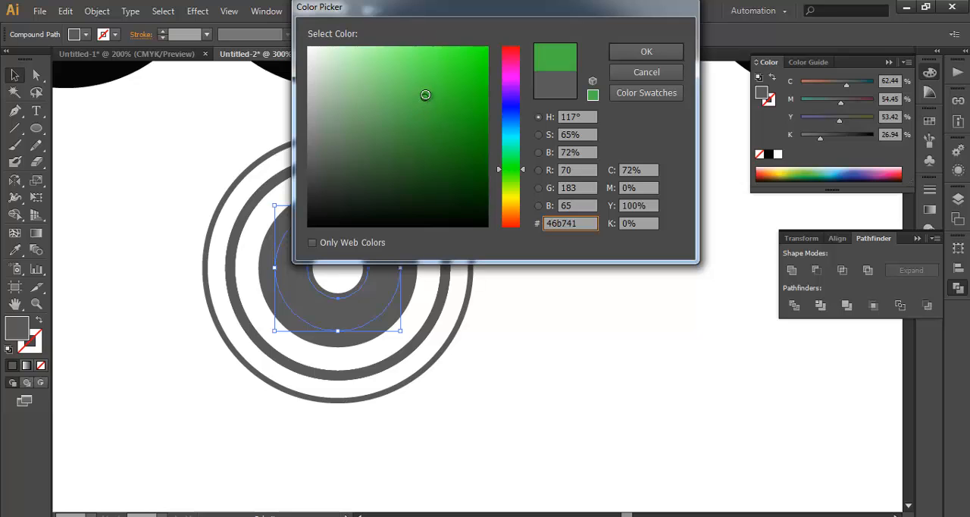
click(646, 50)
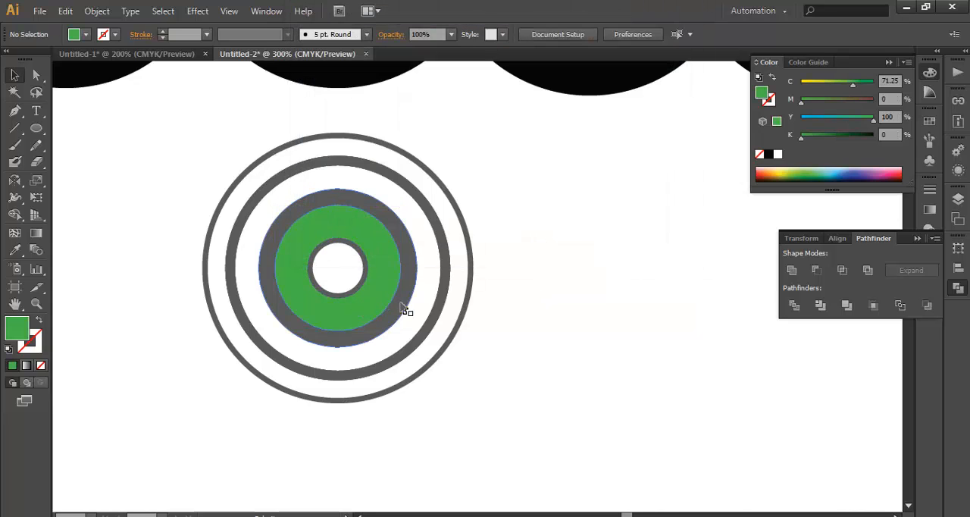
double_click(16, 328)
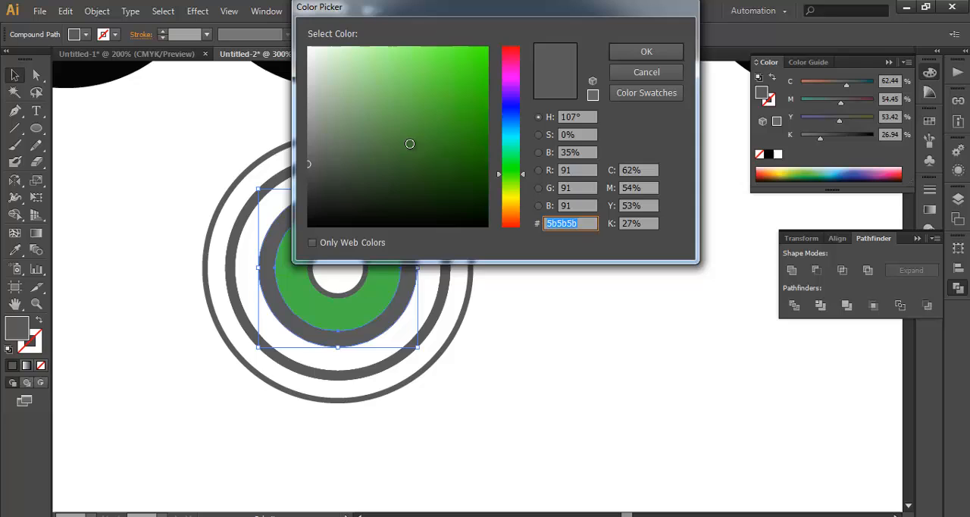
click(413, 160)
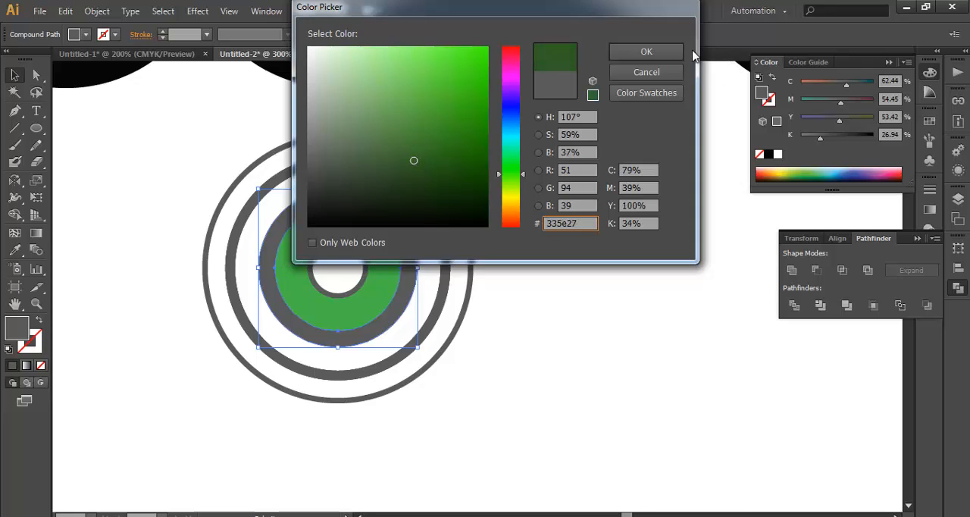
click(646, 50)
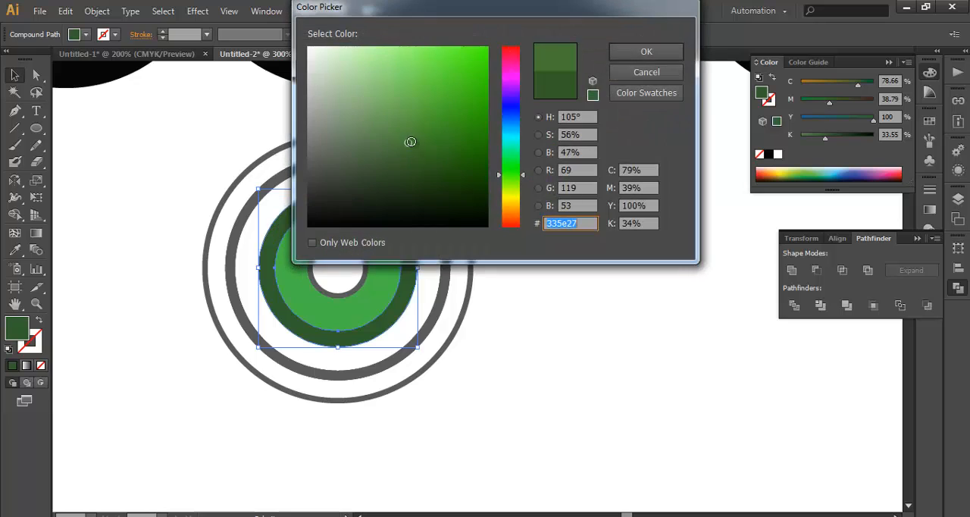
click(646, 51)
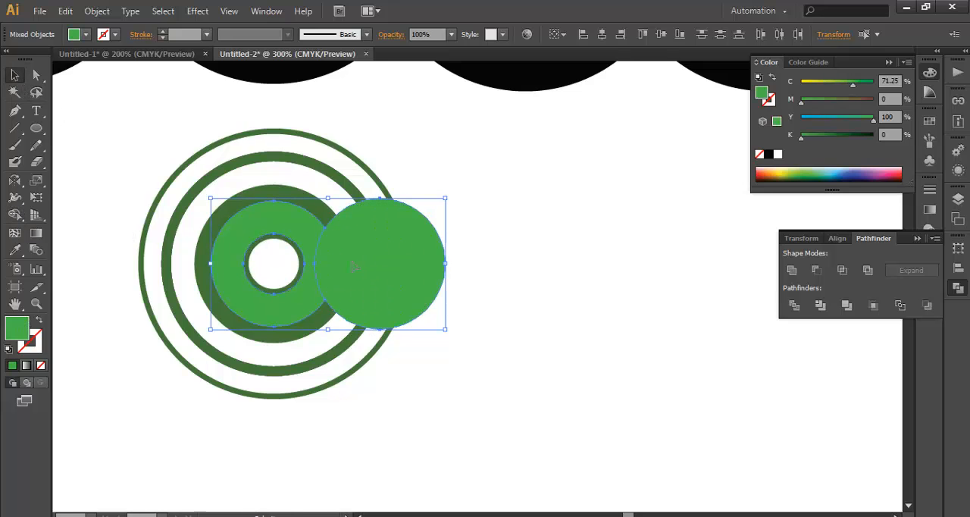
Drag-select the green disc together with the overlapping bright green circle.
drag(382, 263, 521, 288)
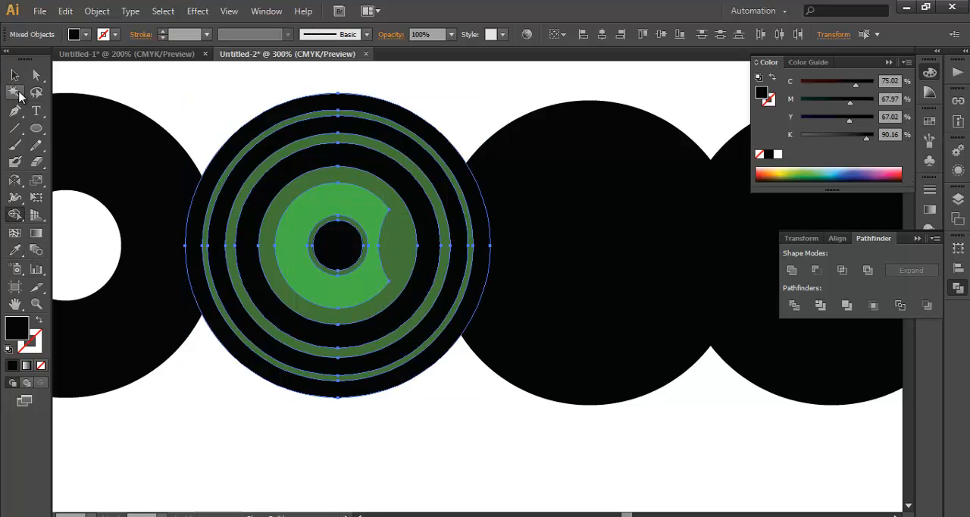
Cut the crescent with Minus Front and place the ring group on the black circle.
click(339, 248)
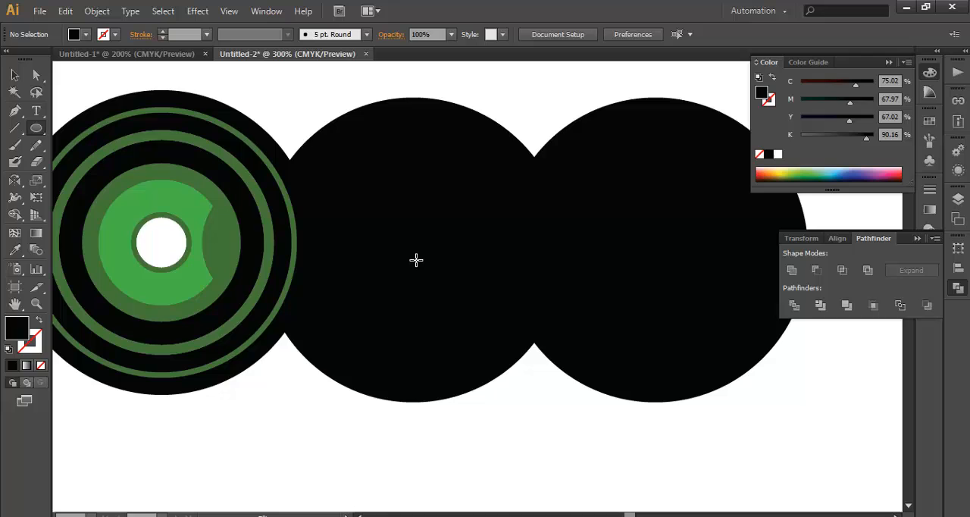
Draw a circle inside the middle black circle and give it a grey fill.
drag(414, 250, 454, 304)
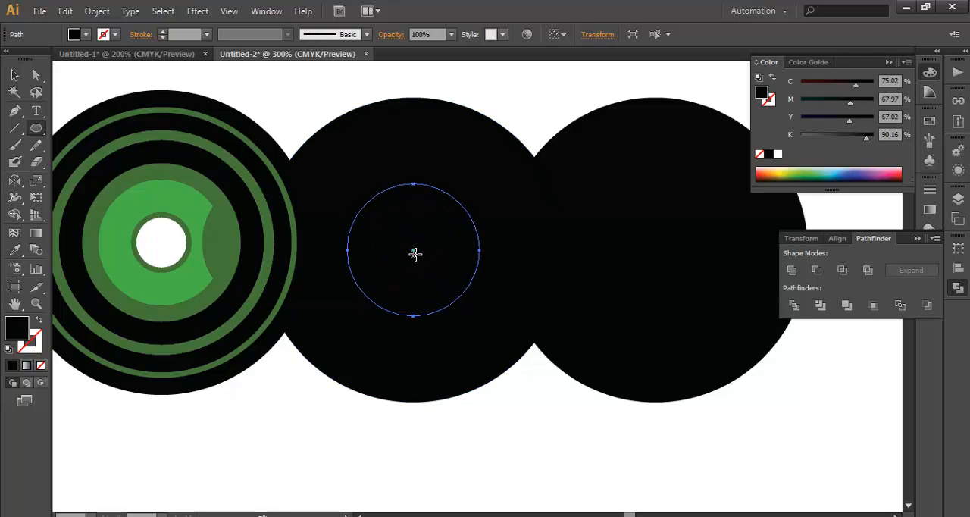
double_click(17, 328)
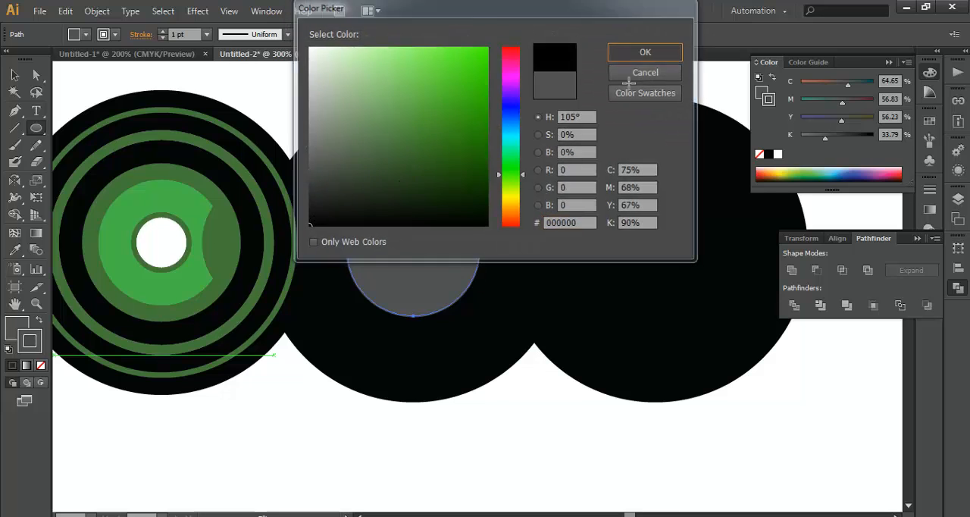
click(645, 51)
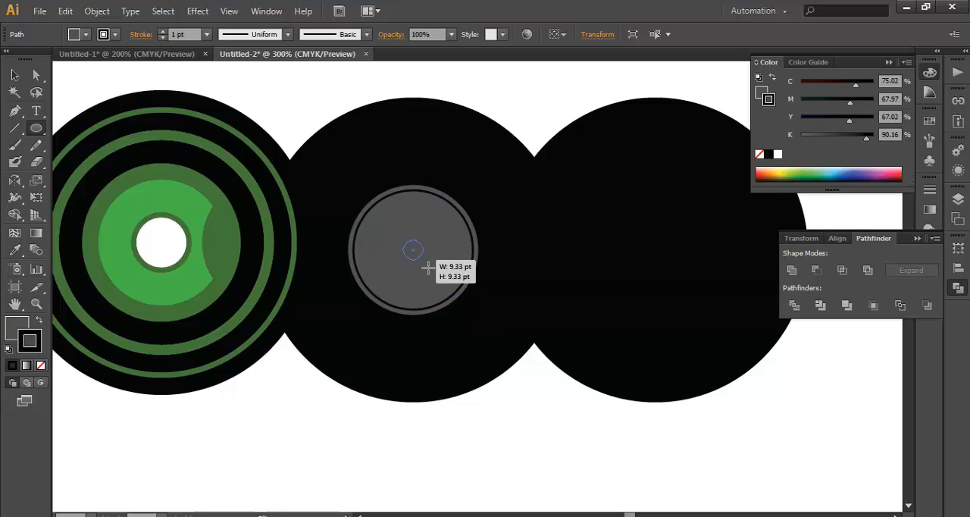
Draw a smaller circle and centre it within the grey disc.
drag(413, 250, 420, 252)
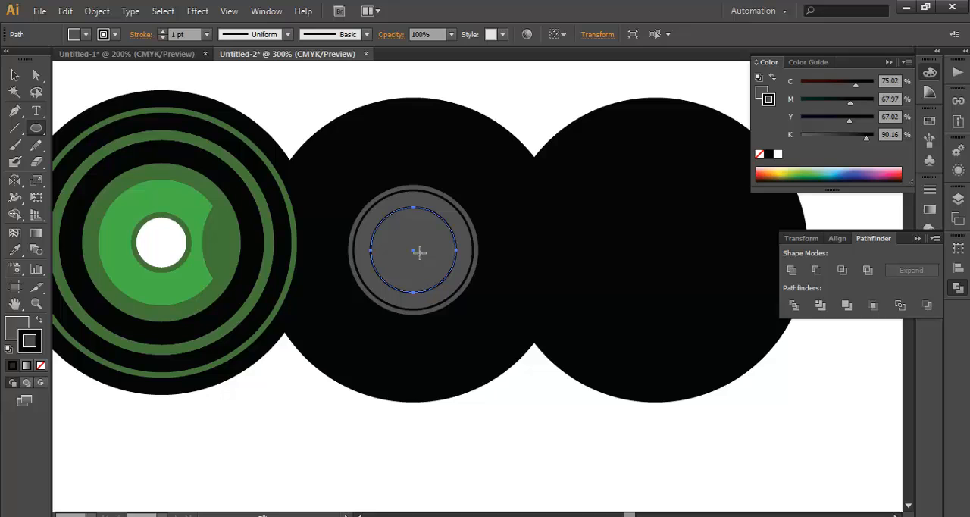
drag(416, 250, 431, 275)
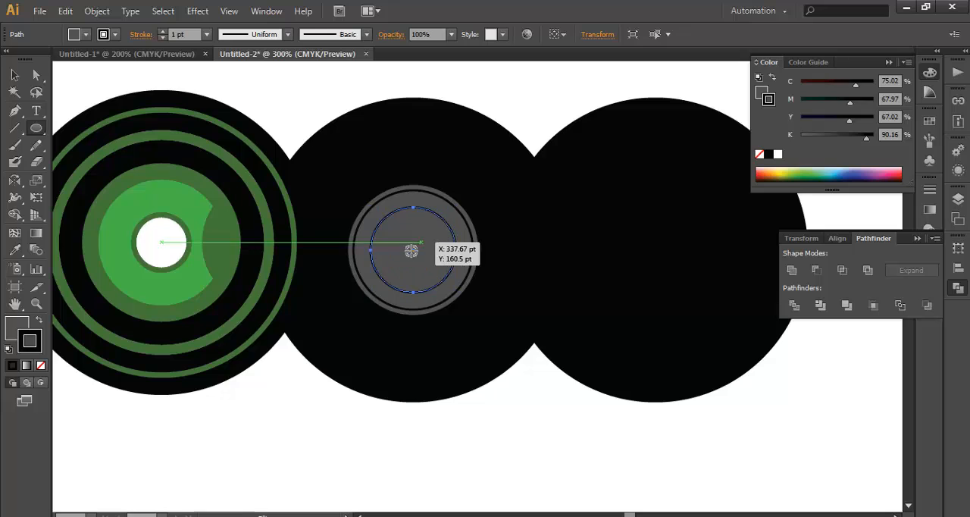
drag(413, 250, 438, 283)
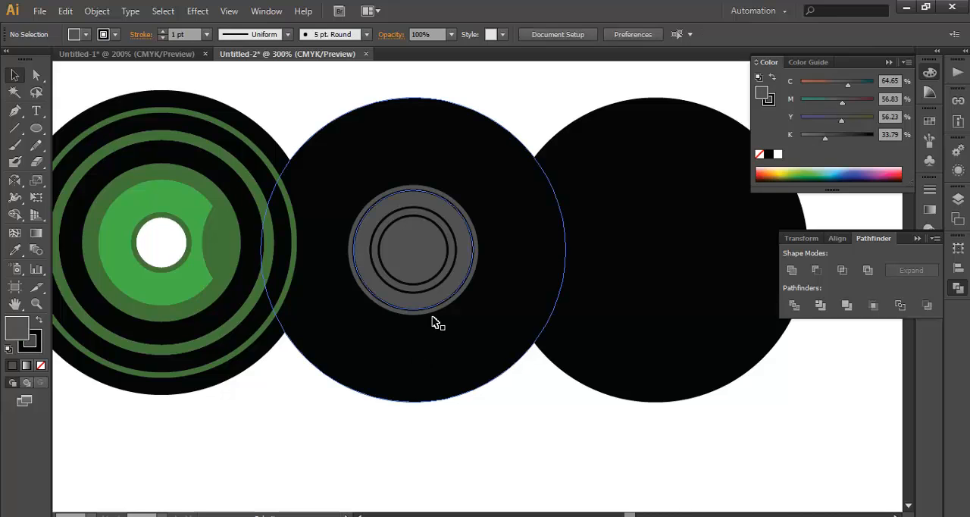
Select the second large black circle to begin cutting its white centre.
click(413, 254)
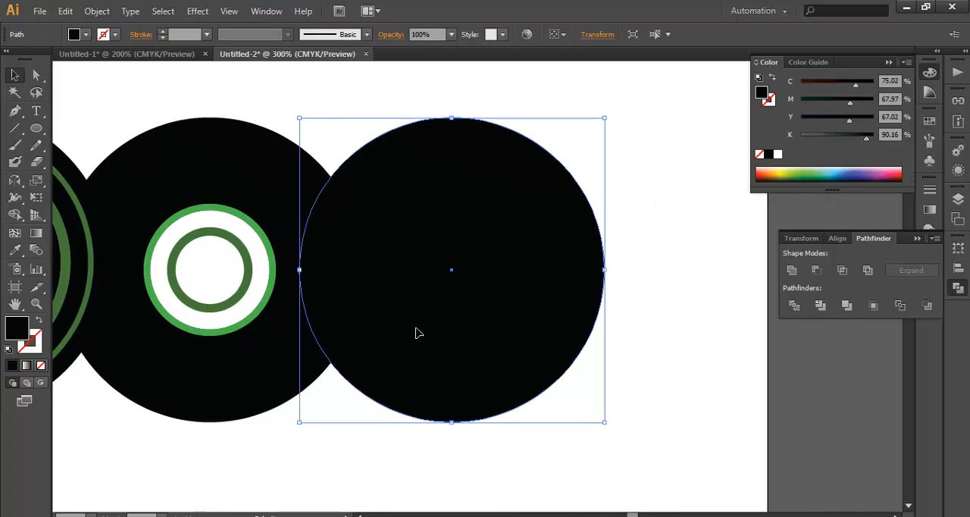
Select the third black circle and draw a rectangle over its left part.
click(36, 128)
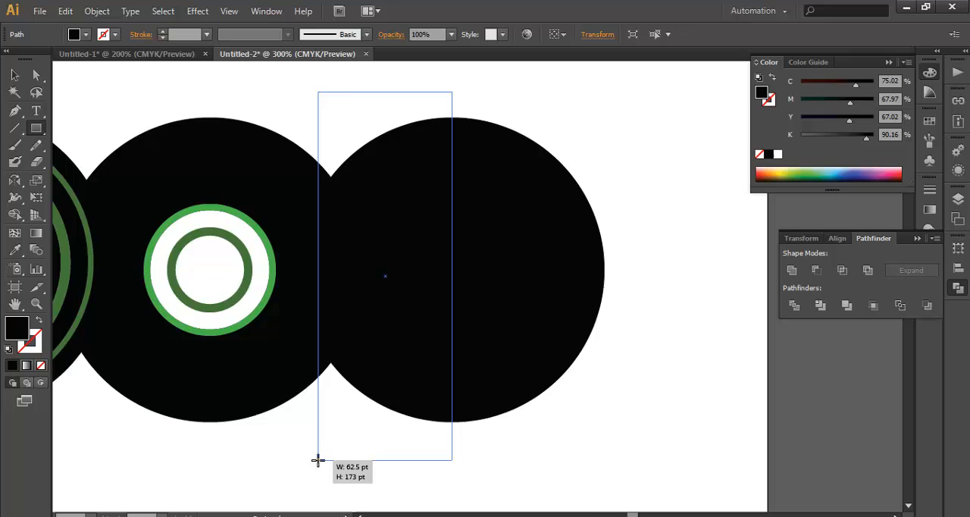
drag(318, 460, 350, 447)
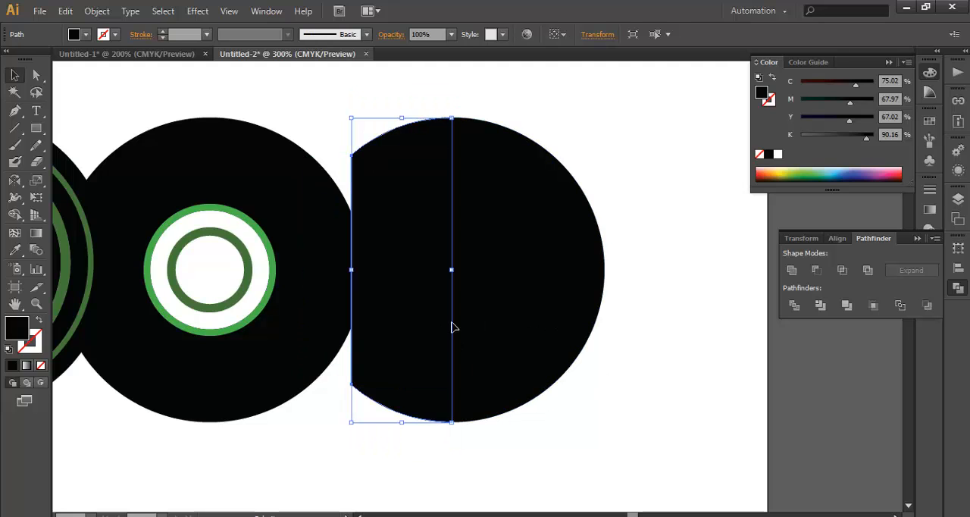
Switch from the shape tool flyout to the Ellipse Tool.
click(35, 127)
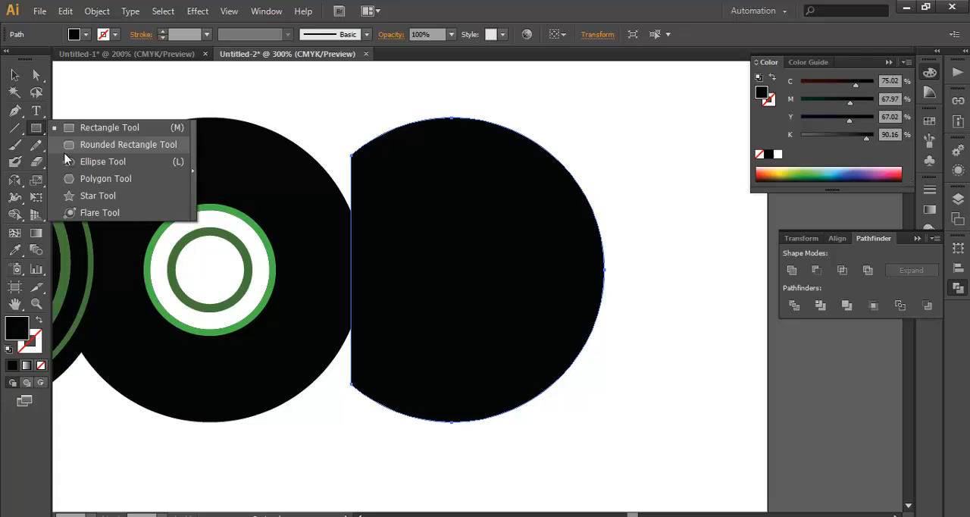
click(102, 162)
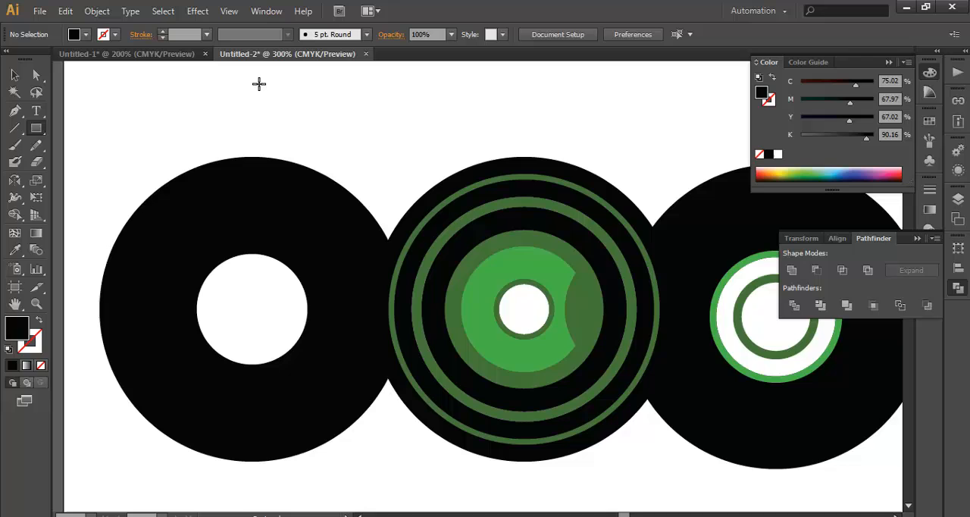
Draw rectangles over the ring's upper right and across its centre opening.
drag(286, 89, 442, 147)
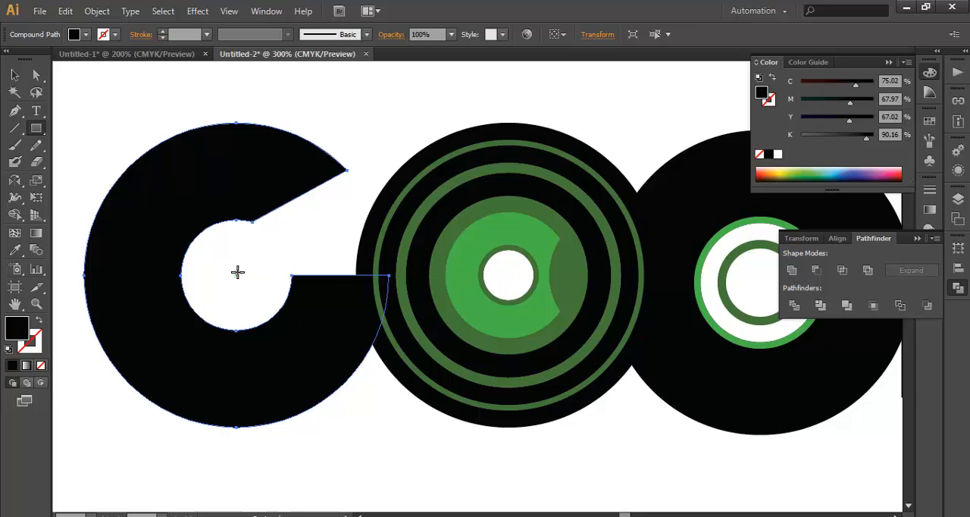
drag(237, 272, 386, 322)
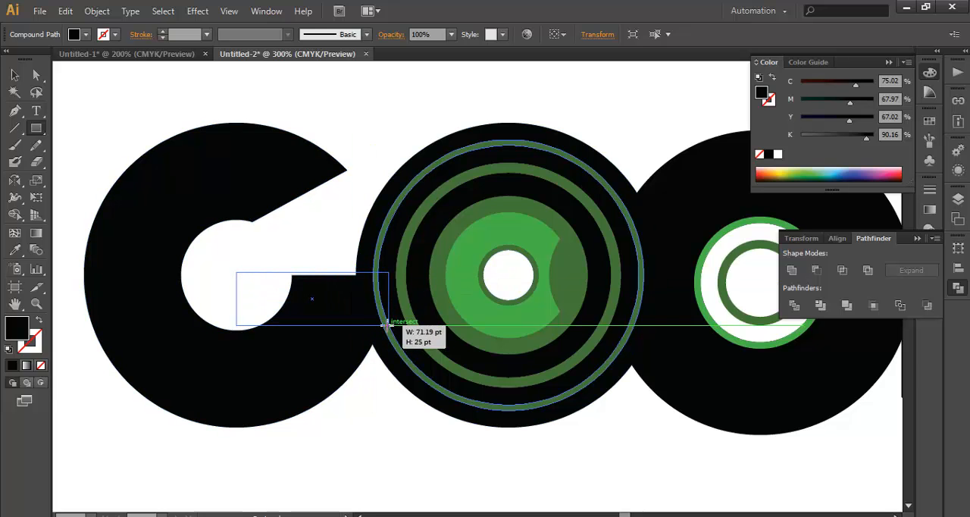